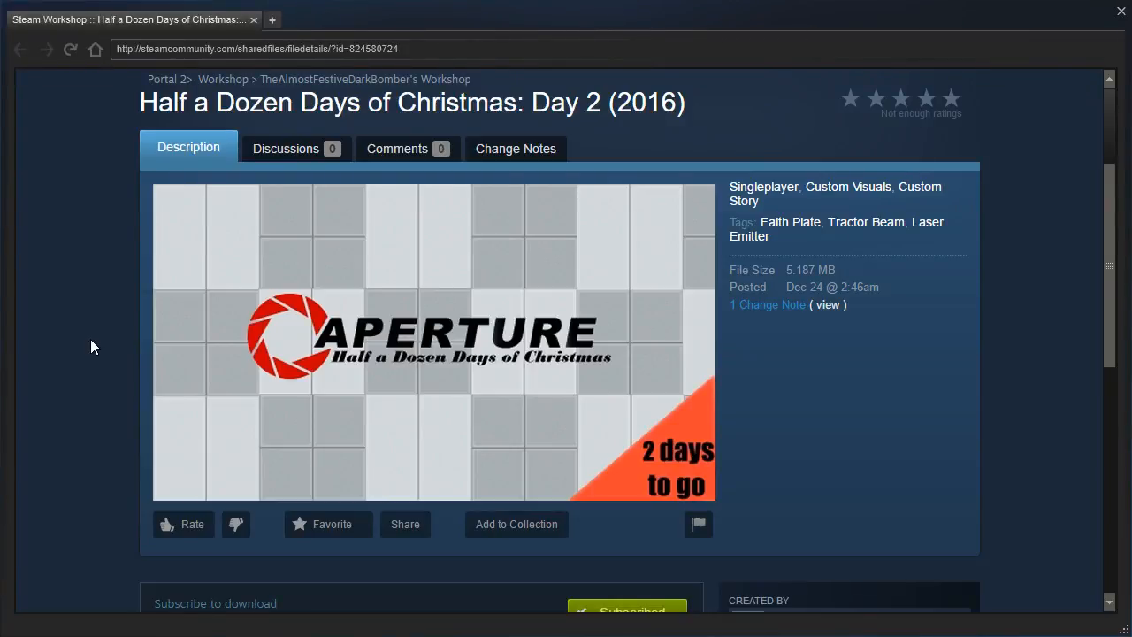
pyautogui.moveTo(104, 323)
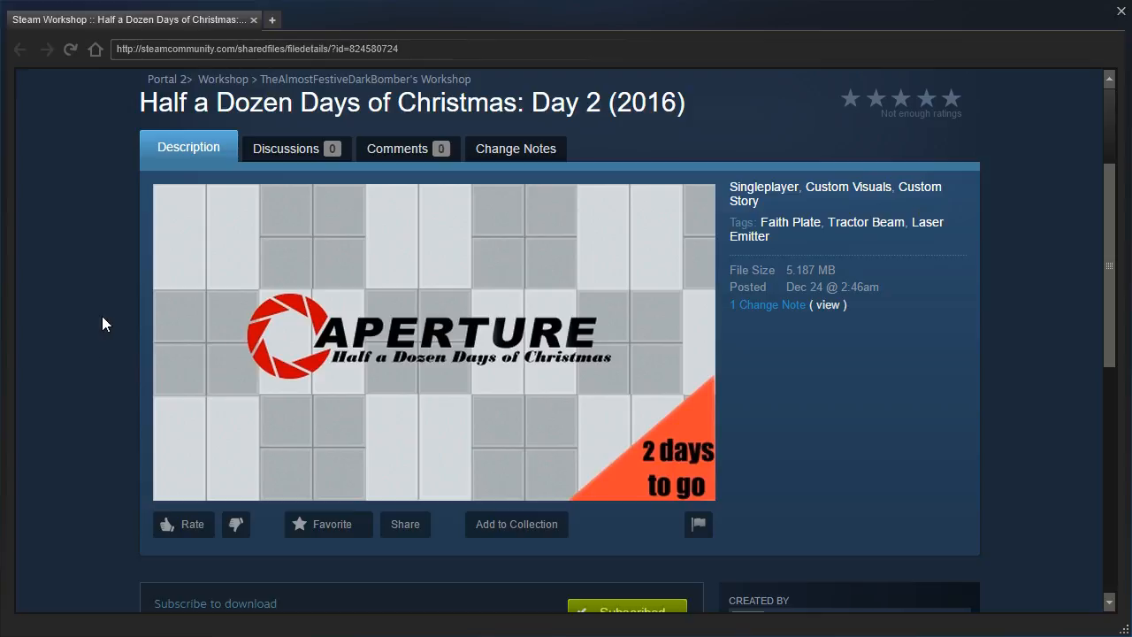
# - Resume the Day 2 chamber and fire a portal onto the tiled surface to reach the tunnel
pyautogui.scroll(-3)
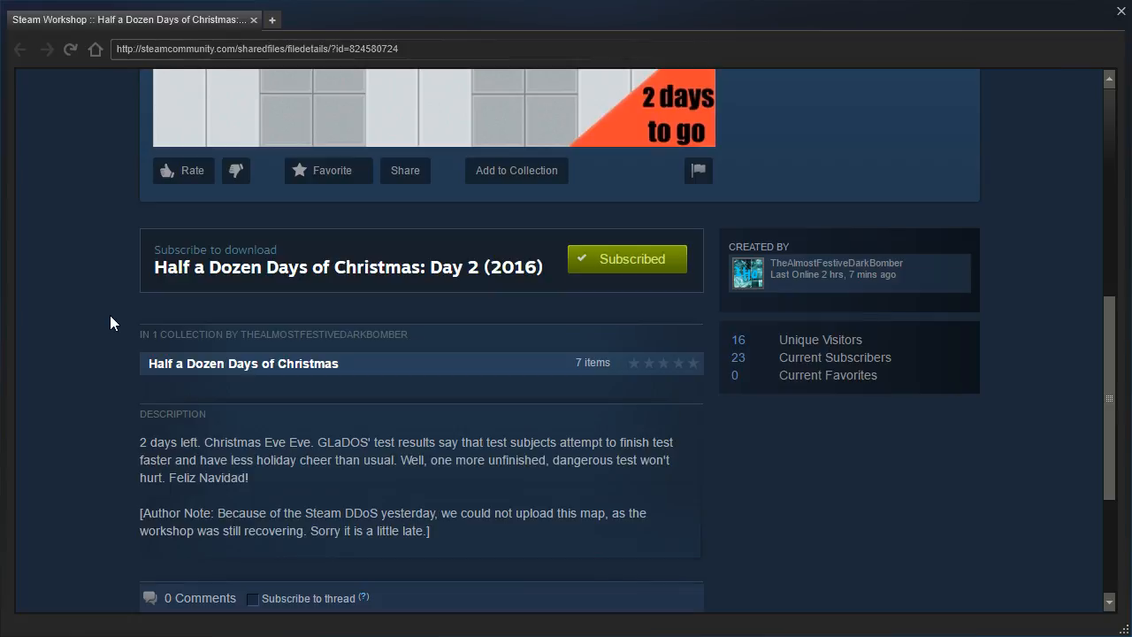
pyautogui.moveTo(118, 321)
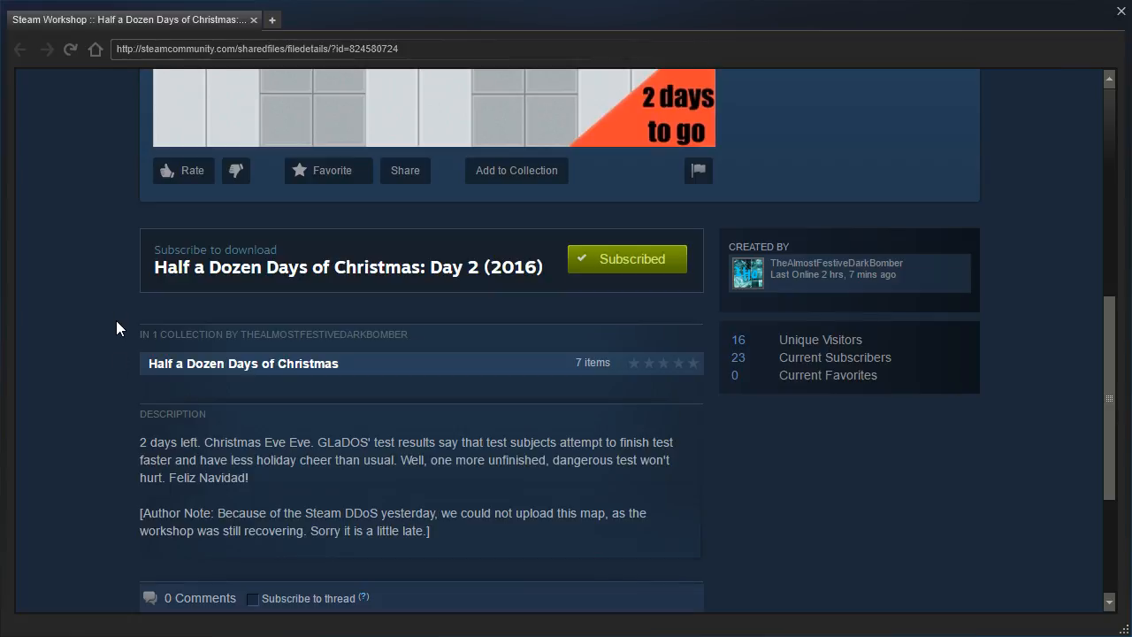
pyautogui.moveTo(134, 517)
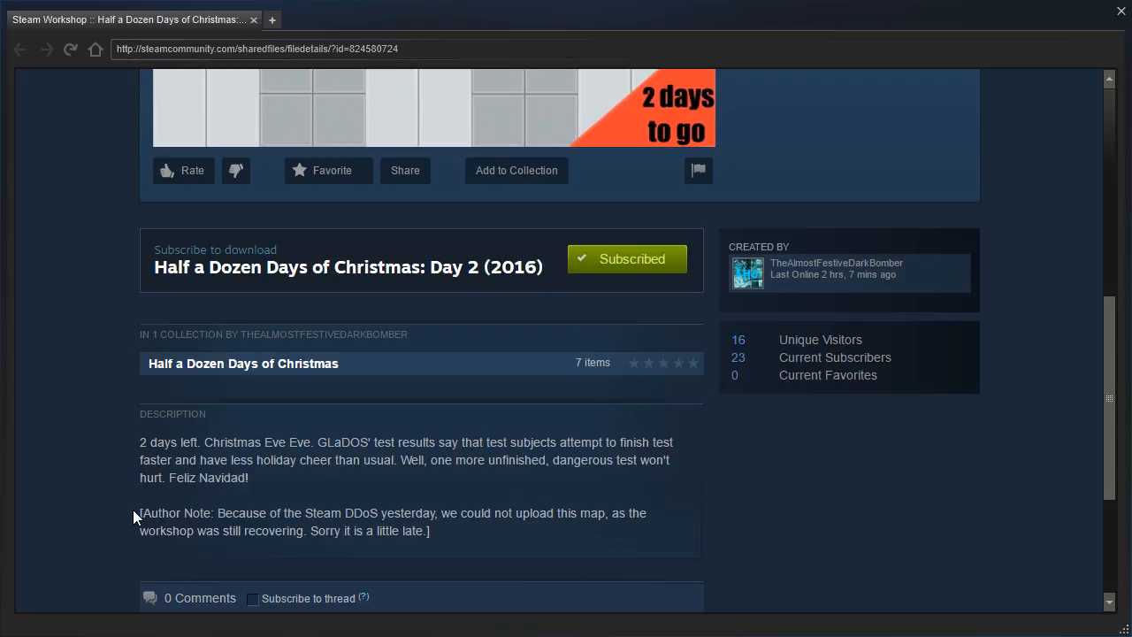
pyautogui.scroll(3)
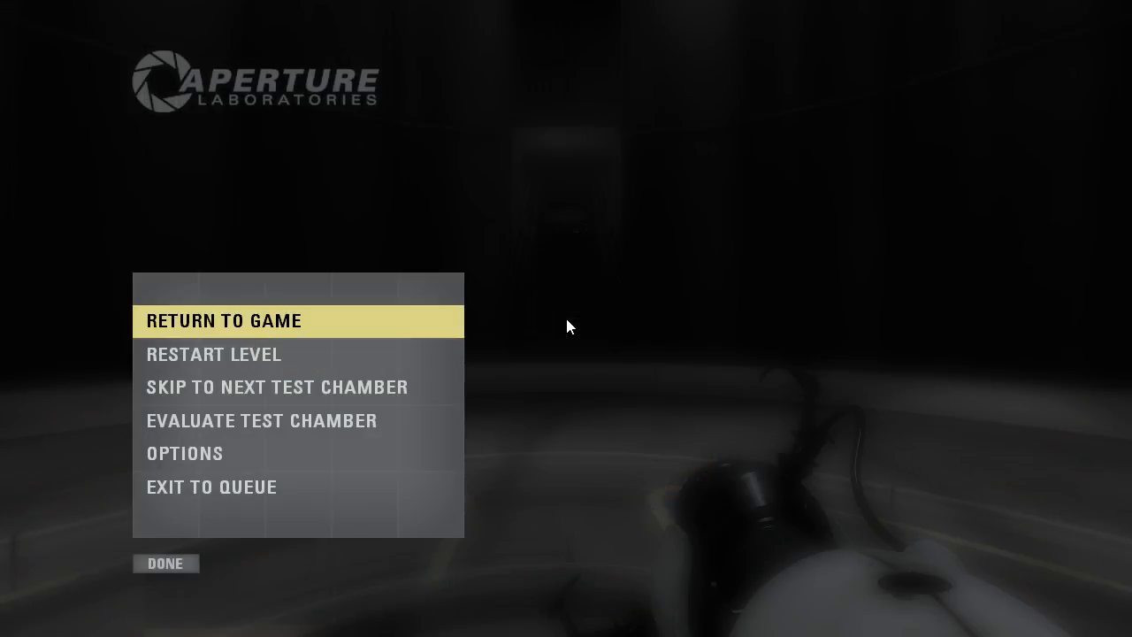
pyautogui.click(222, 320)
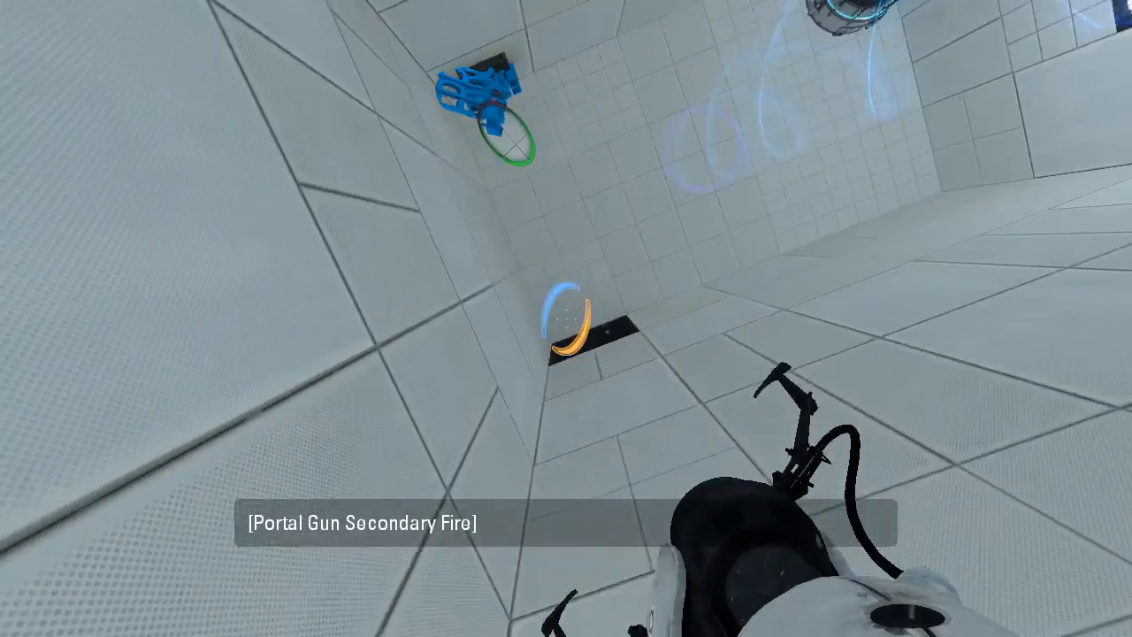
pyautogui.click(566, 319)
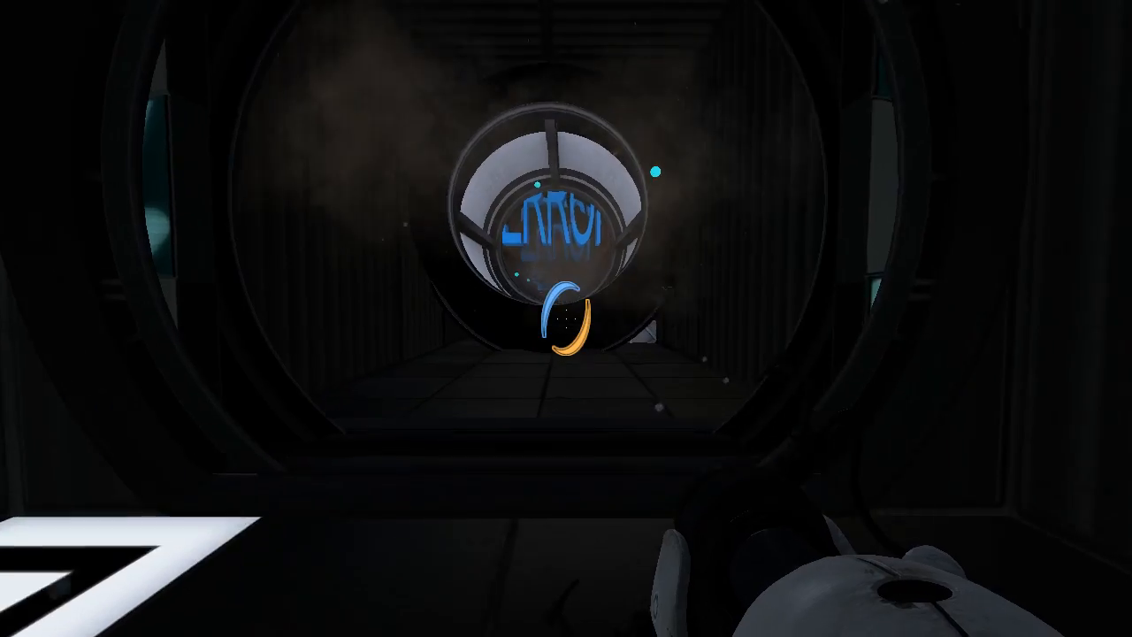
pyautogui.moveTo(566, 318)
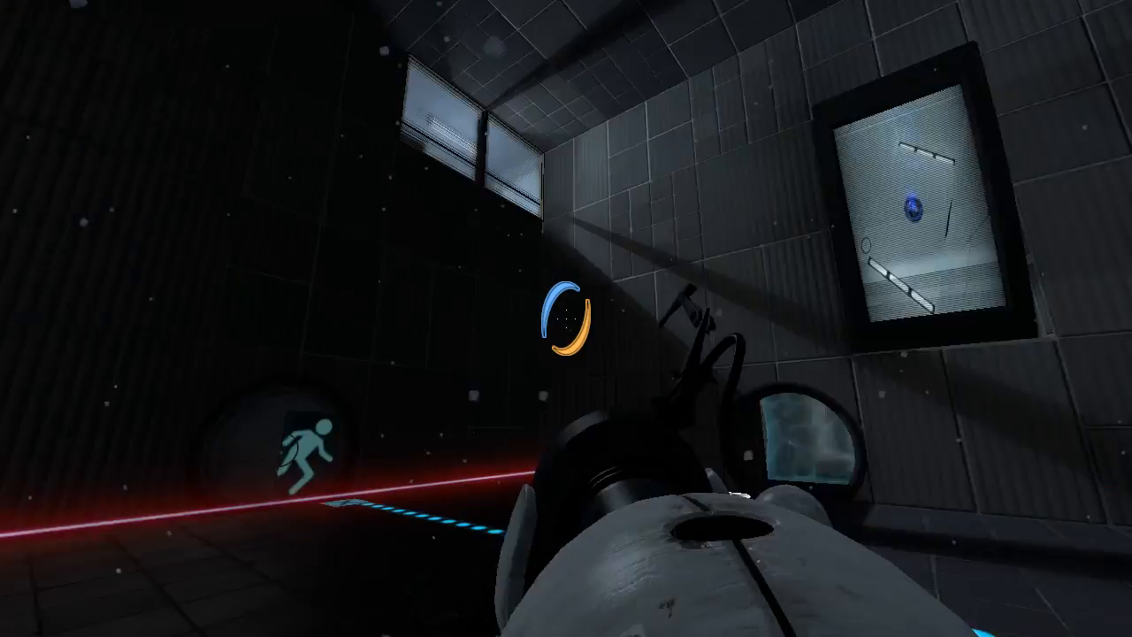
pyautogui.moveTo(566, 318)
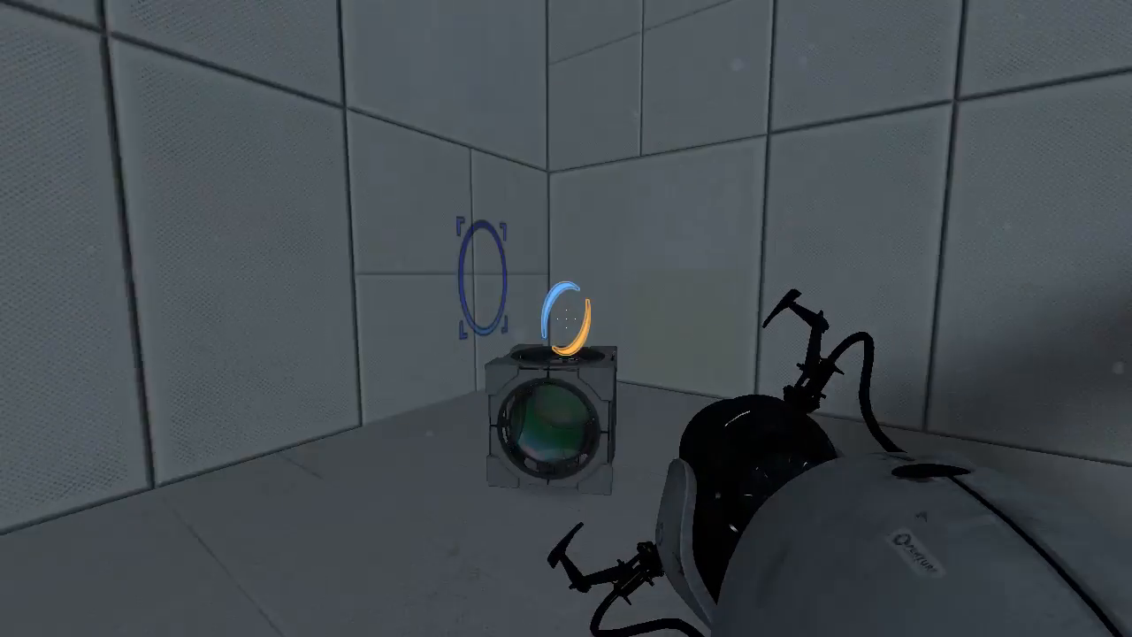
pyautogui.moveTo(566, 318)
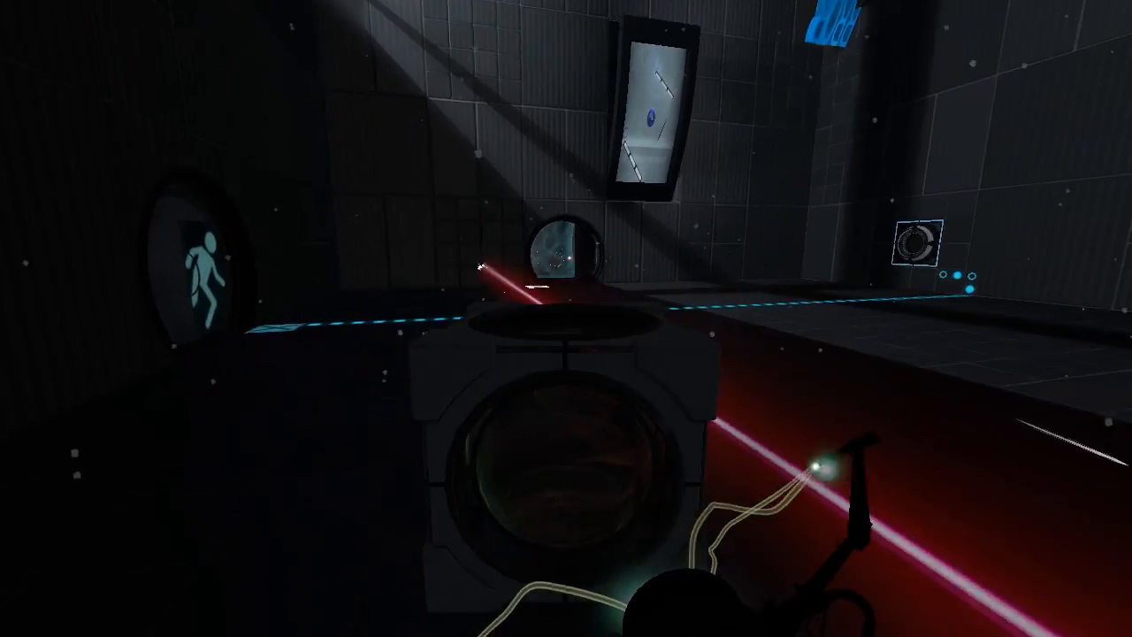
pyautogui.moveTo(566, 318)
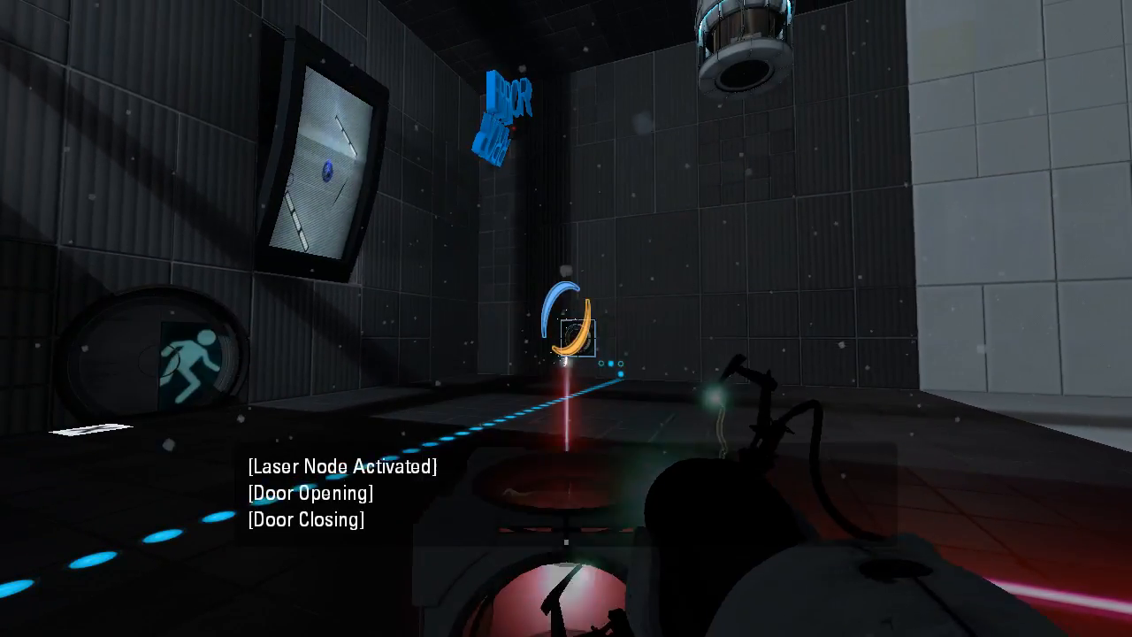
pyautogui.moveTo(566, 319)
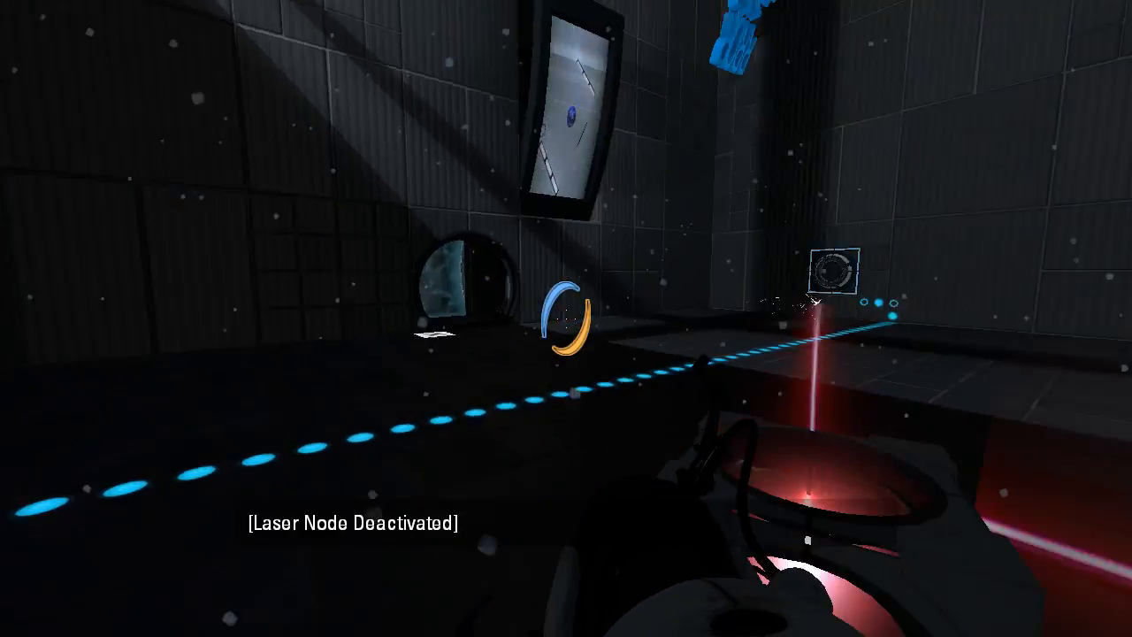
pyautogui.moveTo(566, 318)
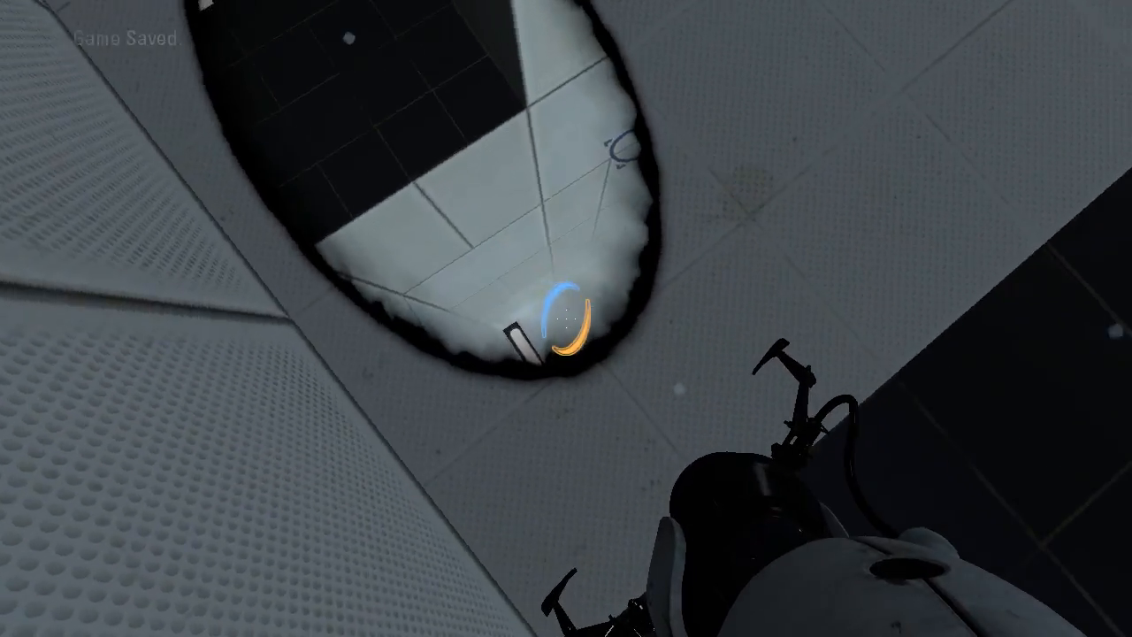
pyautogui.moveTo(566, 318)
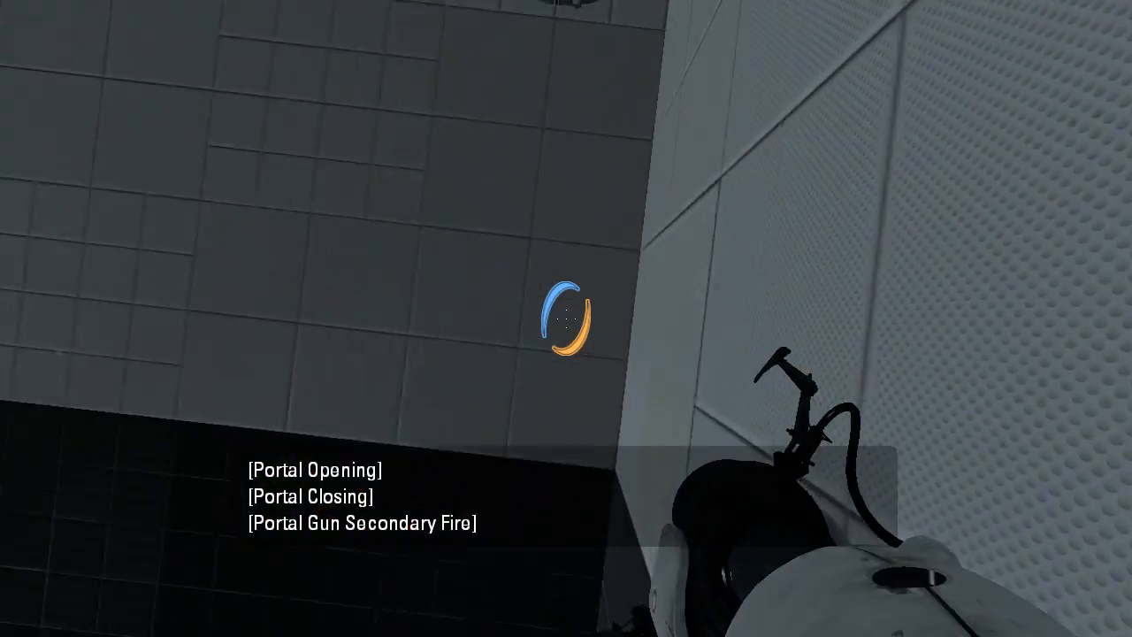
# - Place a portal on the white wall panel to continue through the chamber
pyautogui.click(566, 318)
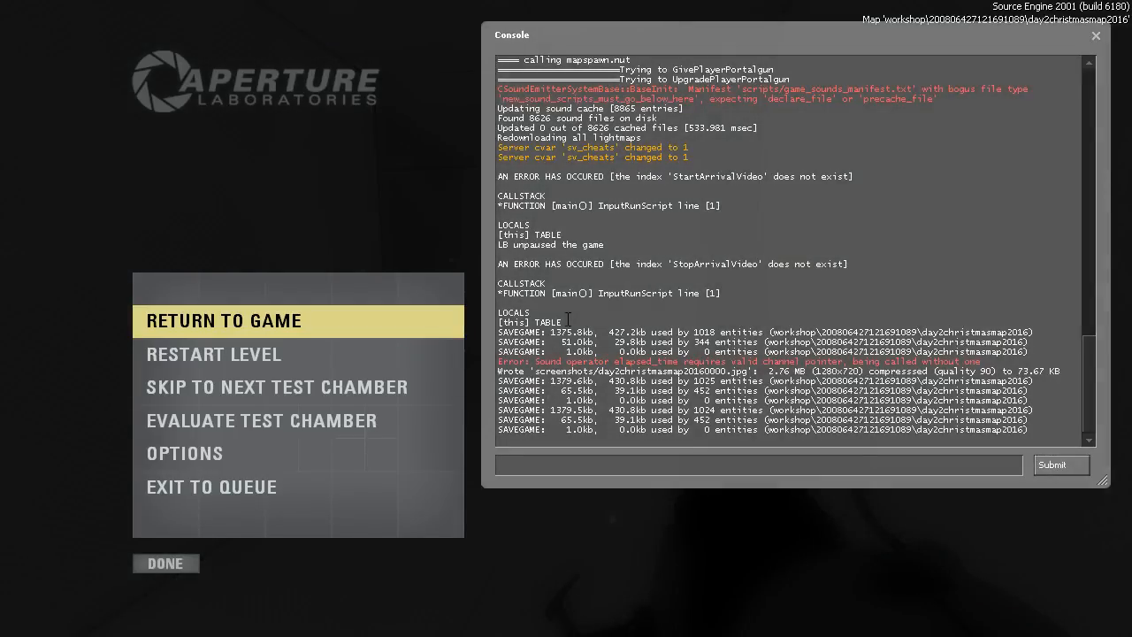
# - Enter the impulse commands in the console, then close it
pyautogui.write('impul')
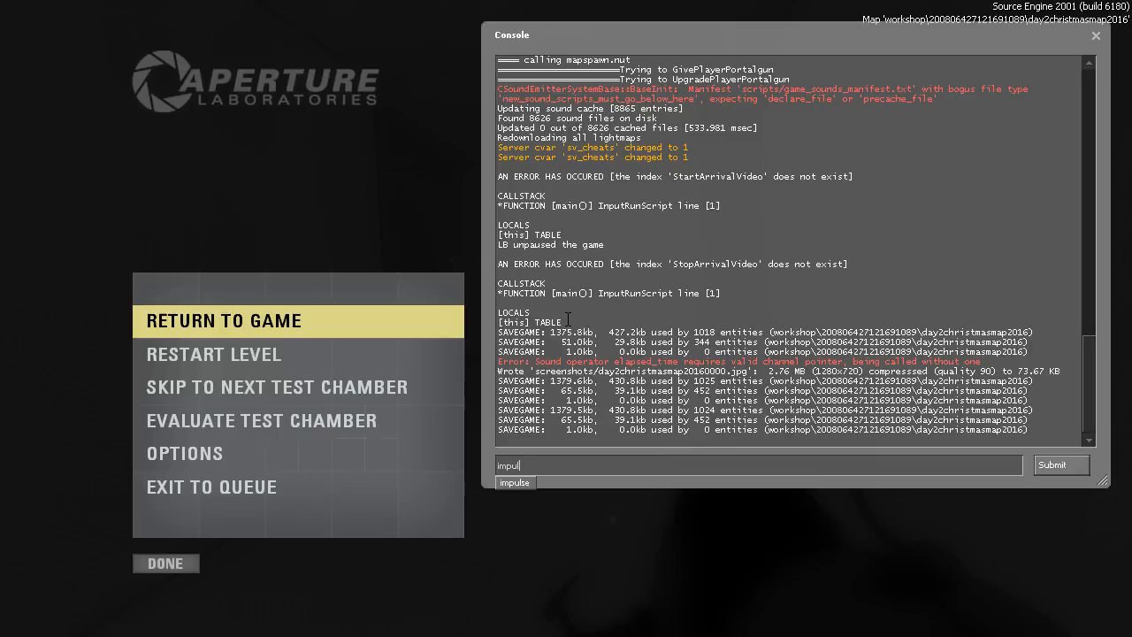
pyautogui.click(223, 320)
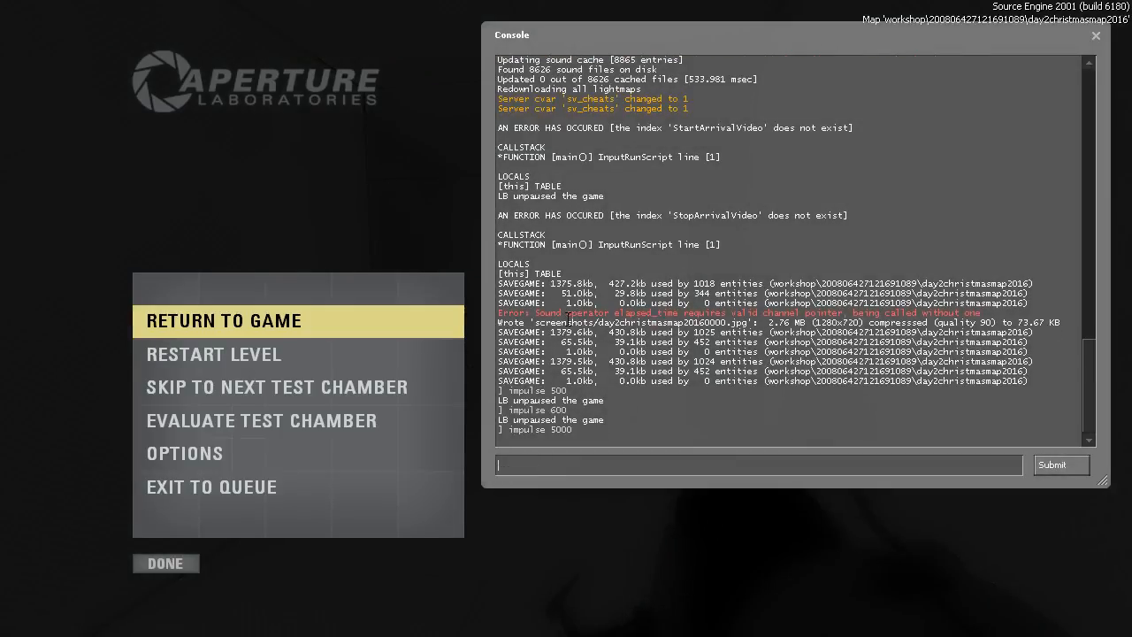
pyautogui.click(222, 320)
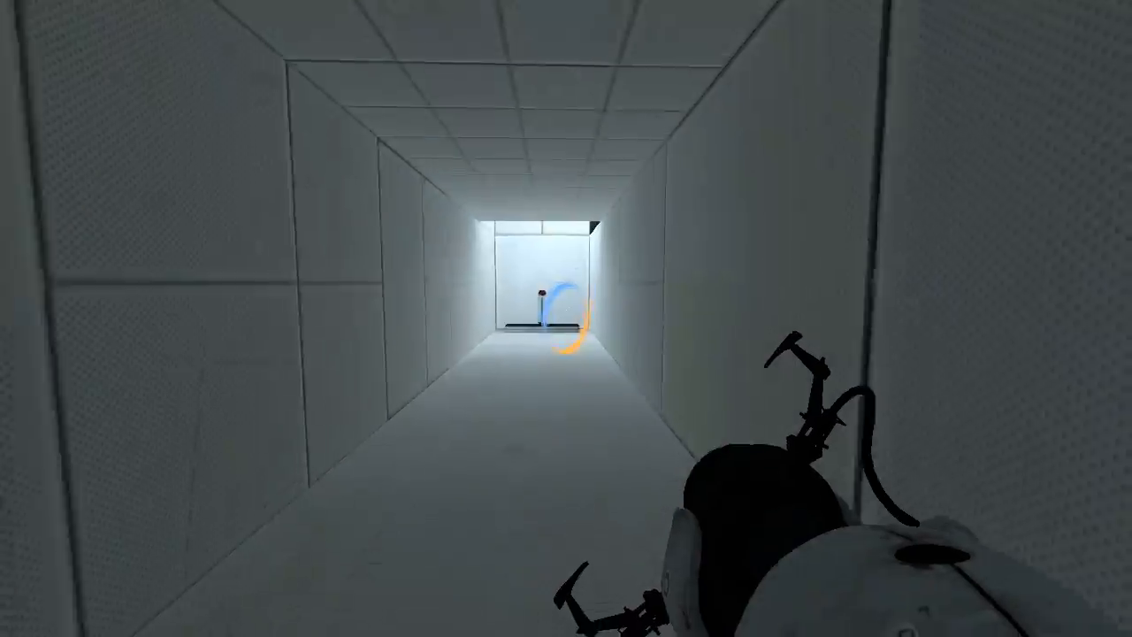
pyautogui.moveTo(566, 159)
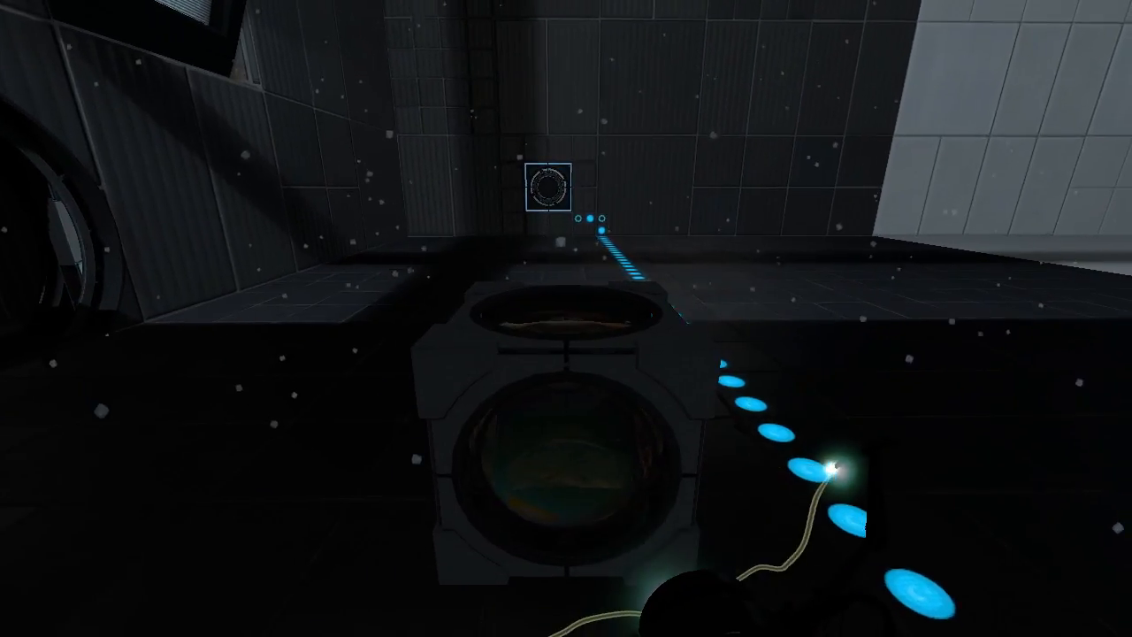
pyautogui.moveTo(566, 318)
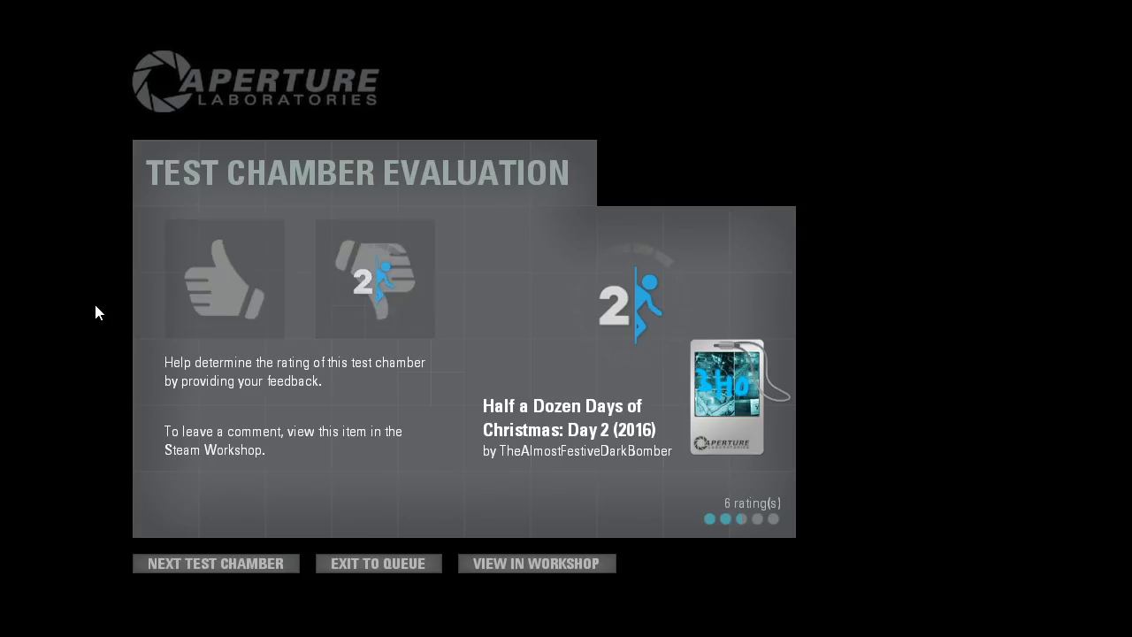
# - Rate the completed Day 2 test chamber thumbs-down on the evaluation screen
pyautogui.click(374, 278)
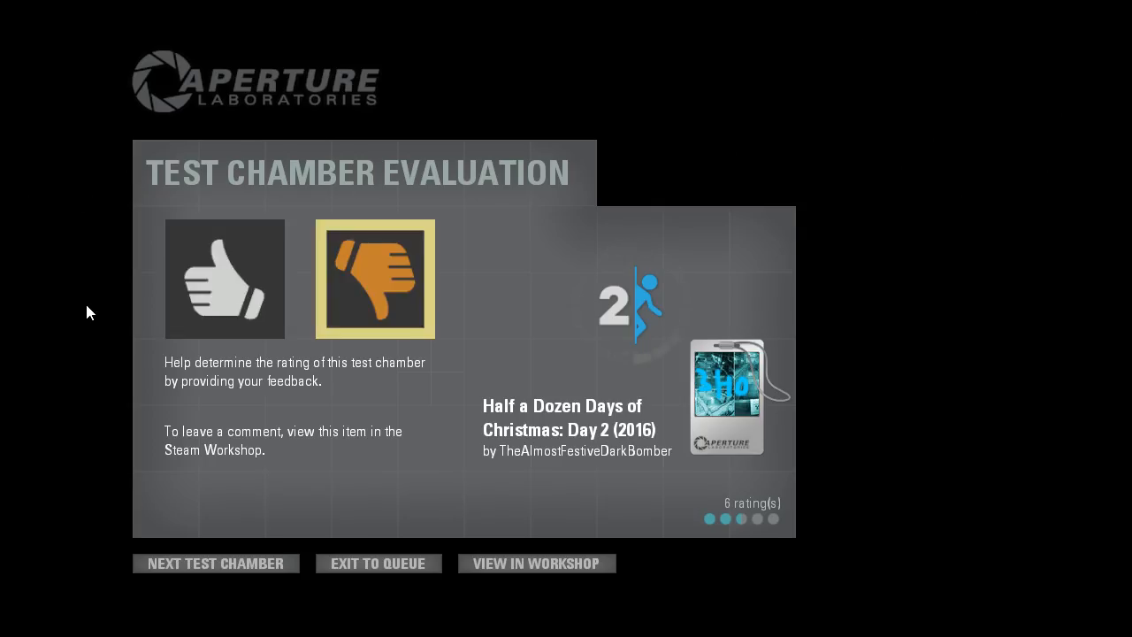